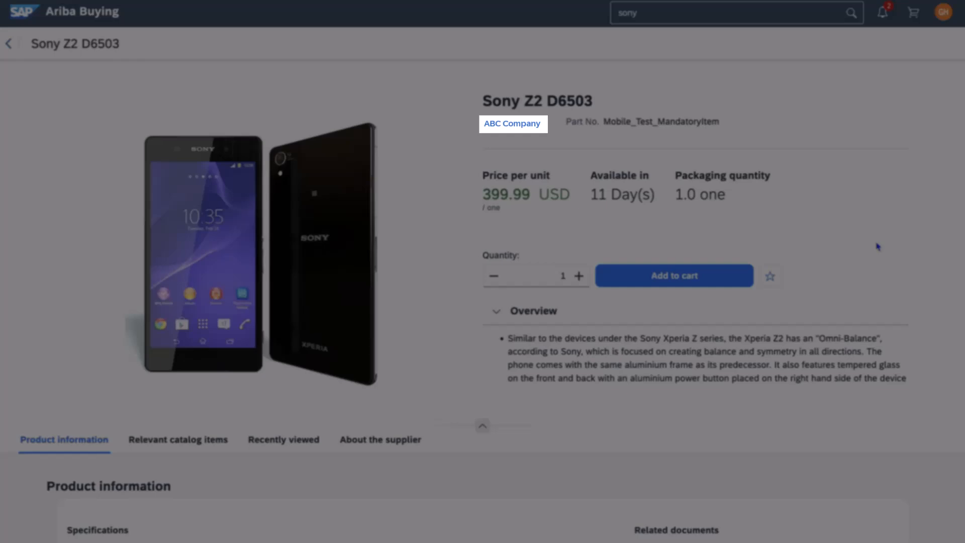
Save the Sony Z2 D6503 to a new favorites list named 'myfav'
{"action": "left_click", "coordinate": [513, 123]}
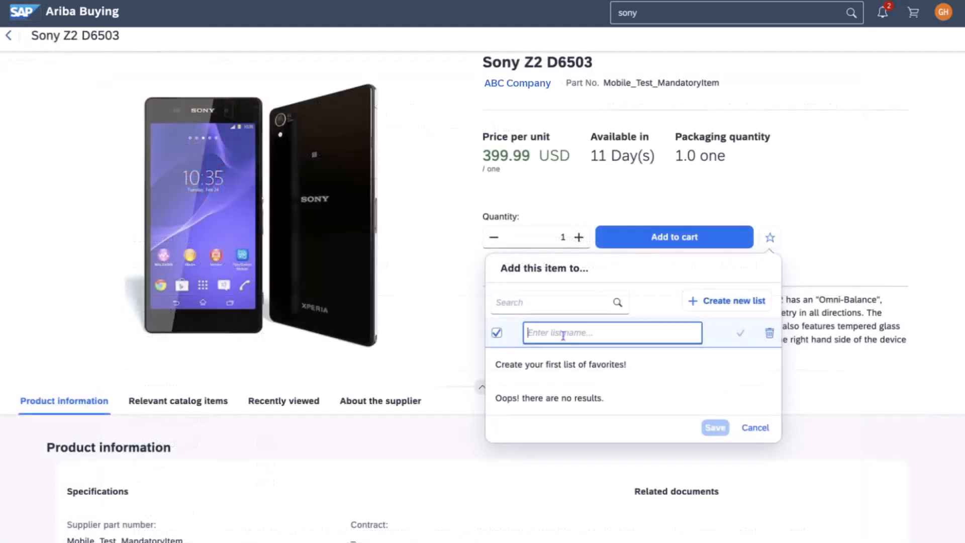
{"action": "type", "text": "myfav"}
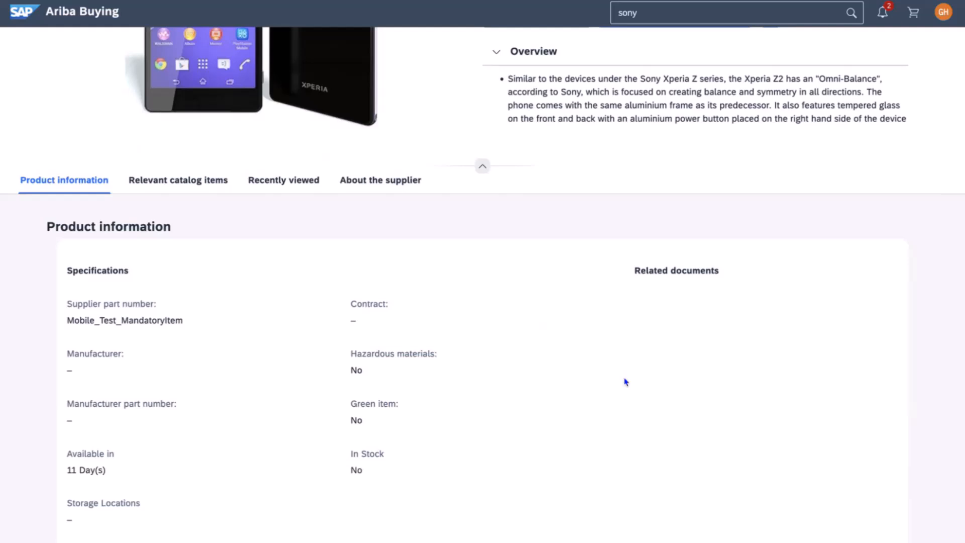
Type 'bme', then view the Product information and Relevant catalog items tabs
{"action": "type", "text": "bme"}
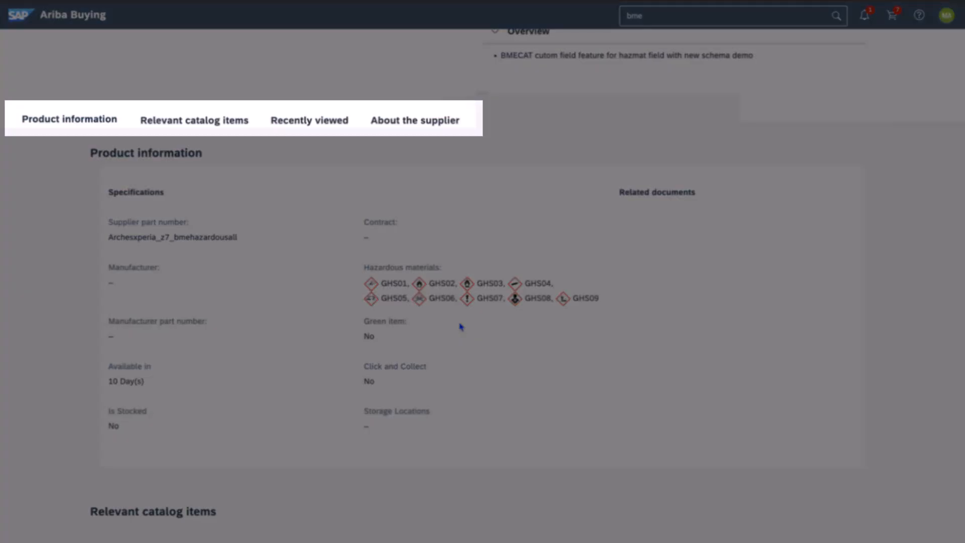
{"action": "left_click", "coordinate": [69, 119]}
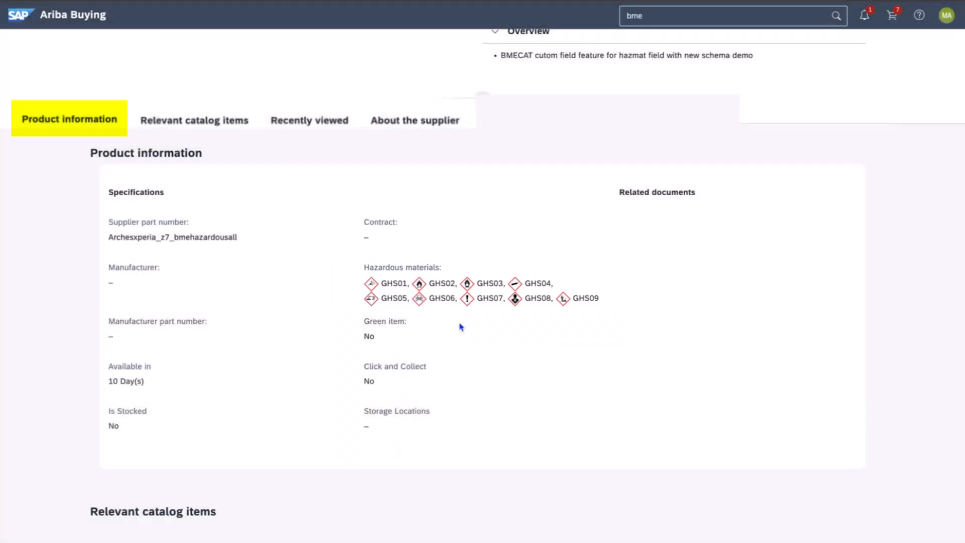
{"action": "left_click", "coordinate": [194, 83]}
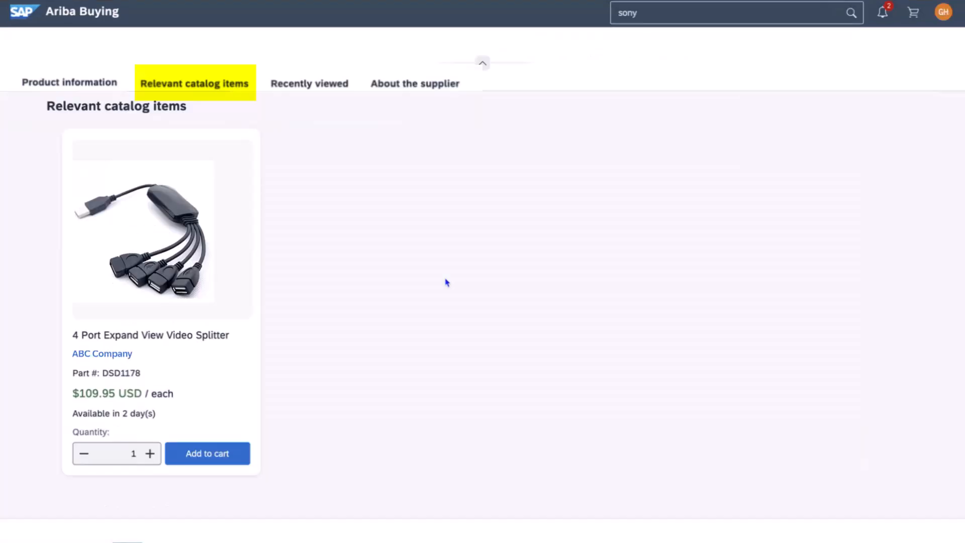
View Recently viewed products, then ABC Company's About the supplier details
{"action": "left_click", "coordinate": [316, 83]}
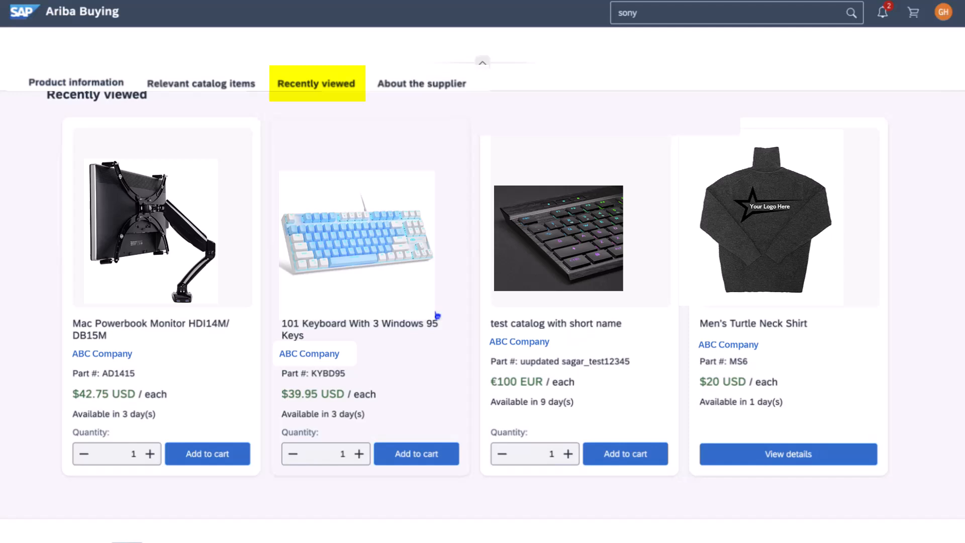
{"action": "left_click", "coordinate": [422, 83]}
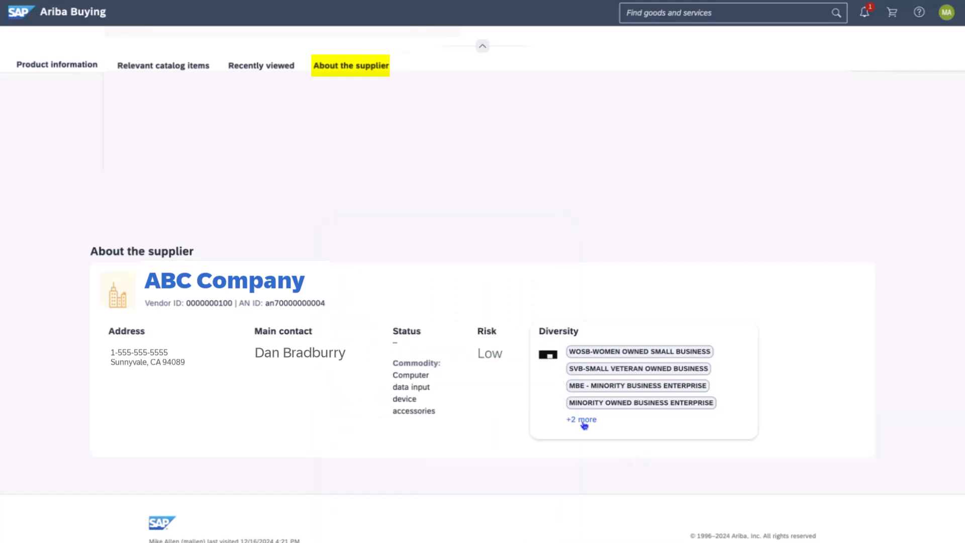
Reveal ABC Company's remaining diversity certifications via '+2 more'
{"action": "left_click", "coordinate": [489, 353]}
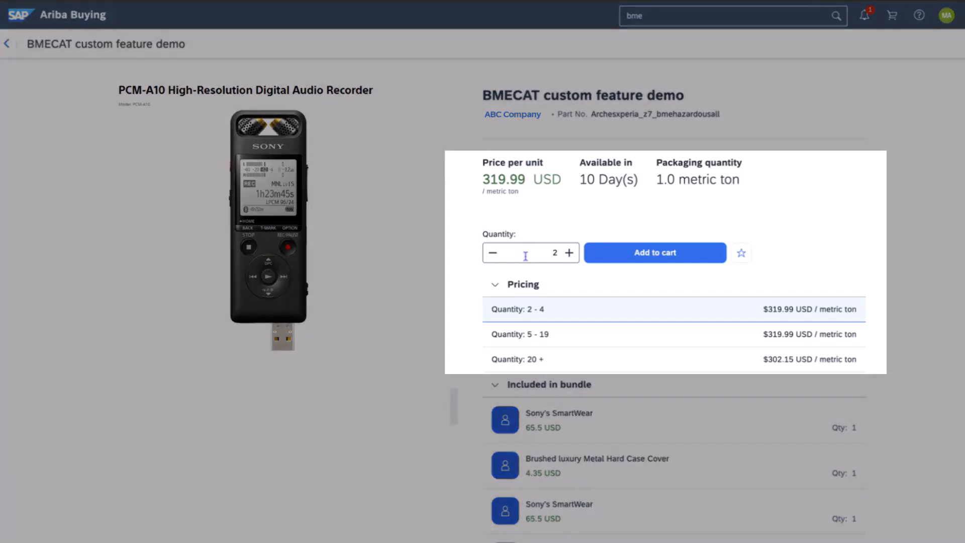
Add the BMECAT custom feature demo to the cart with quantity 124
{"action": "left_click", "coordinate": [527, 252]}
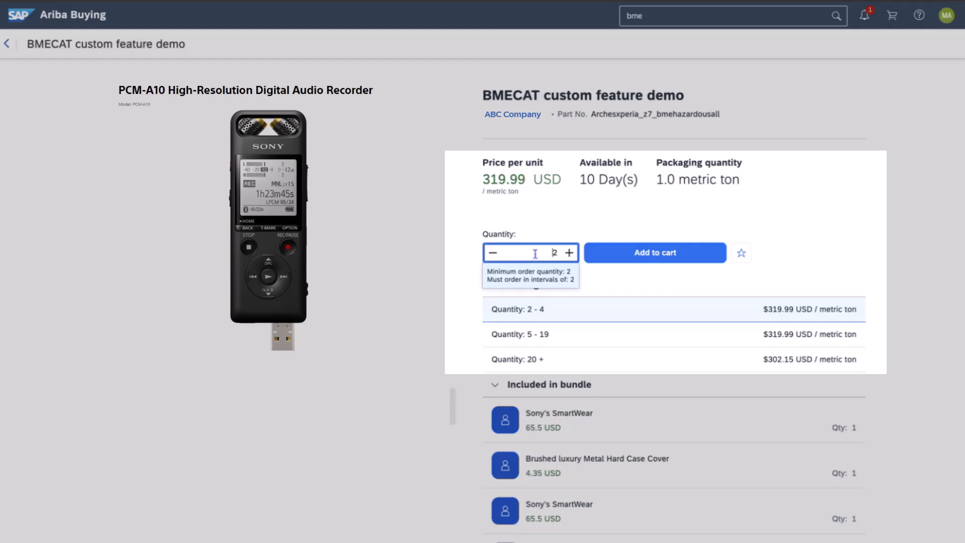
{"action": "type", "text": "124"}
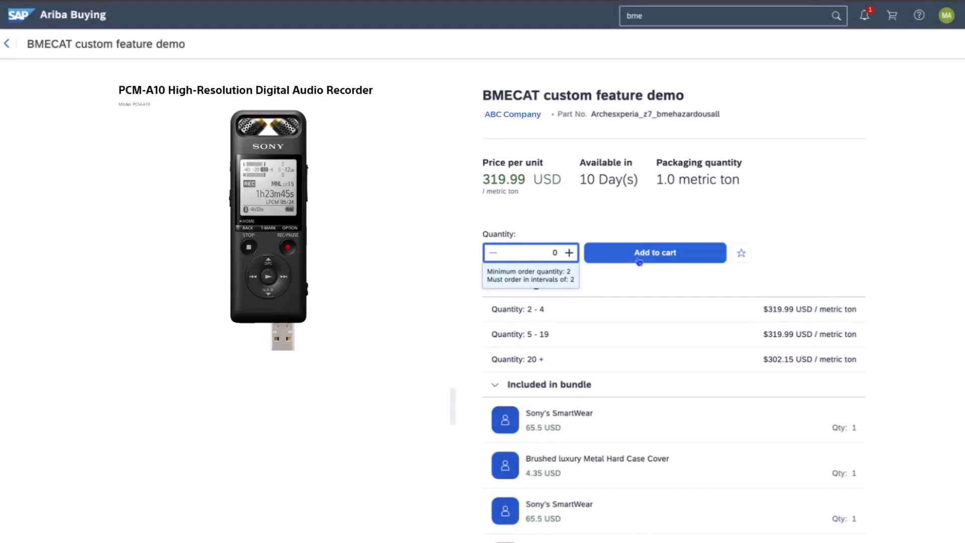
{"action": "left_click", "coordinate": [654, 253]}
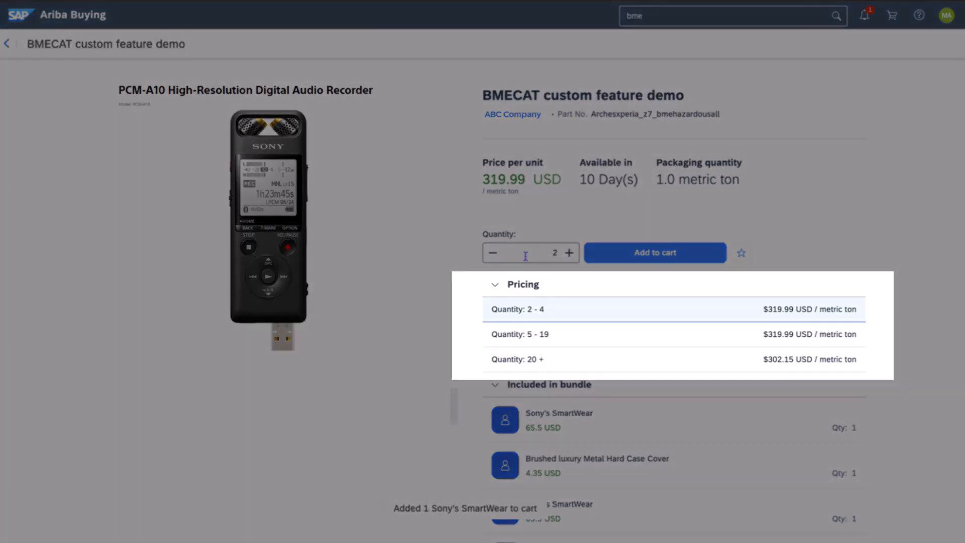
Recheck the minimum order quantity rules, then review the 7 cart items
{"action": "left_click", "coordinate": [526, 252]}
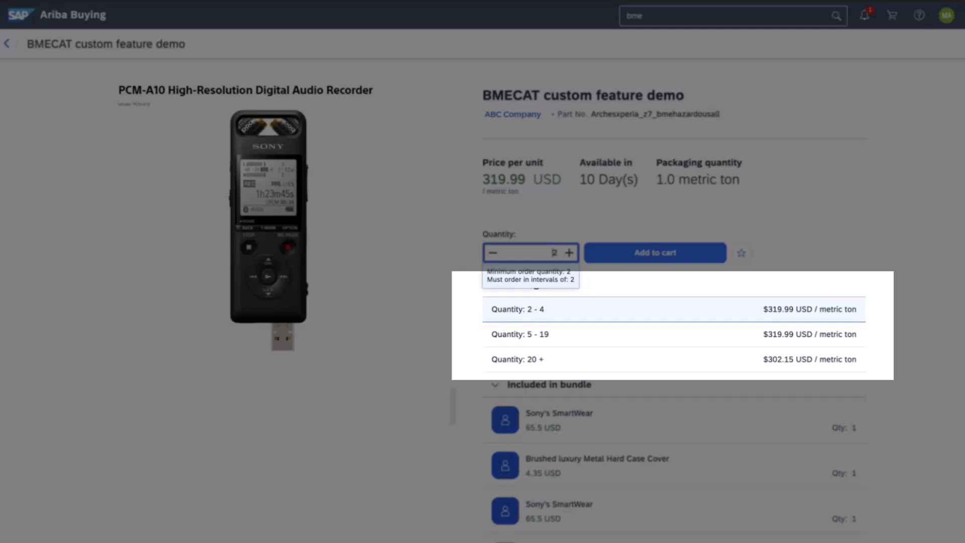
{"action": "left_click", "coordinate": [892, 16]}
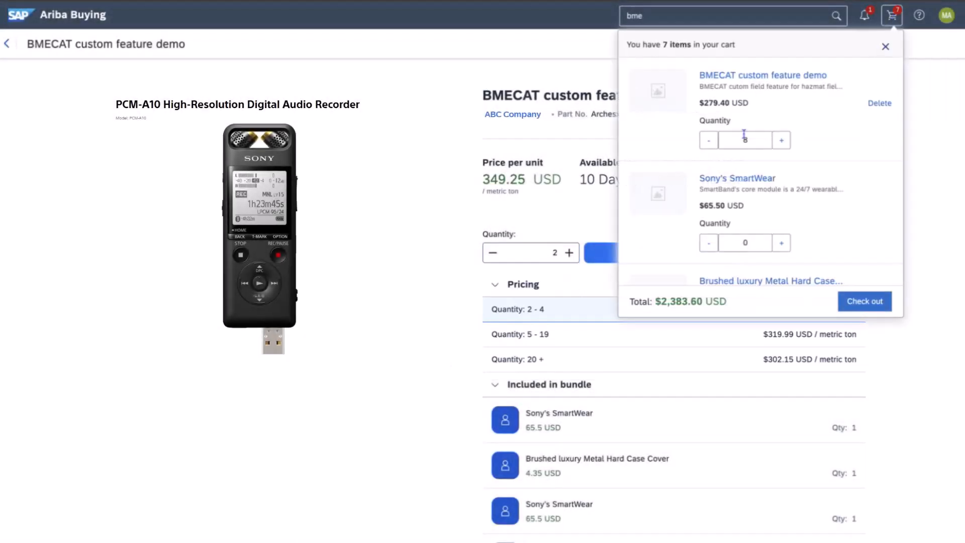
{"action": "scroll", "scroll_direction": "down", "scroll_amount": 3}
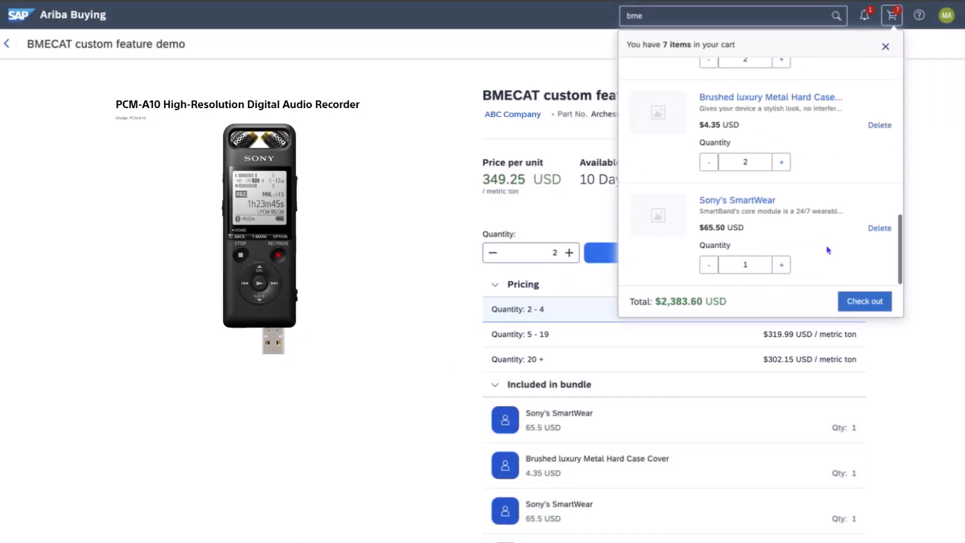